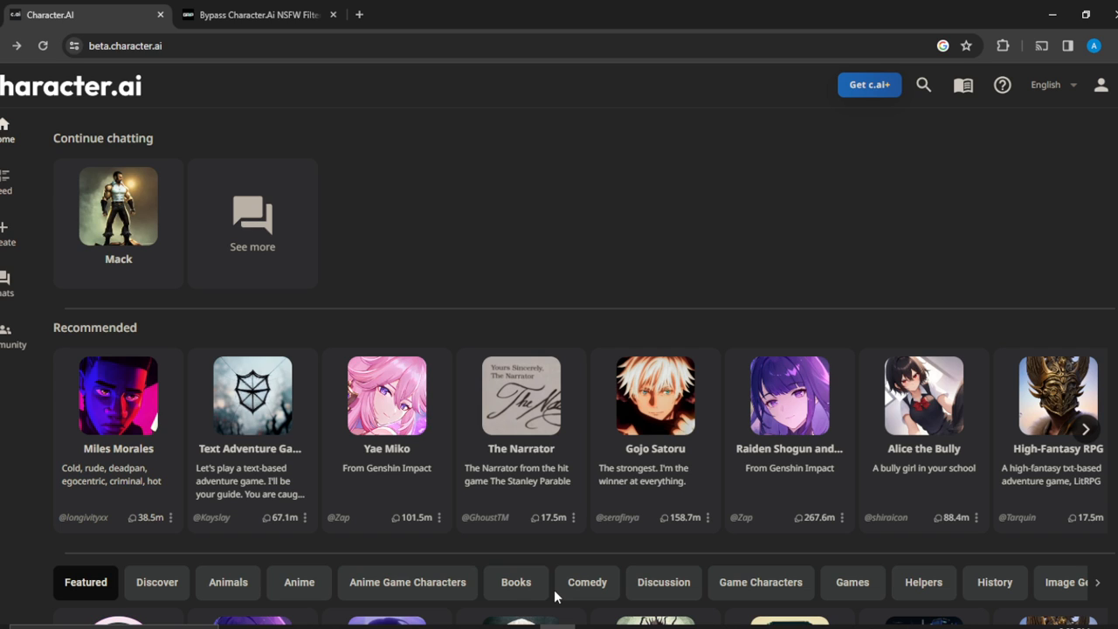
{"action": "mouse_move", "coordinate": [63, 147]}
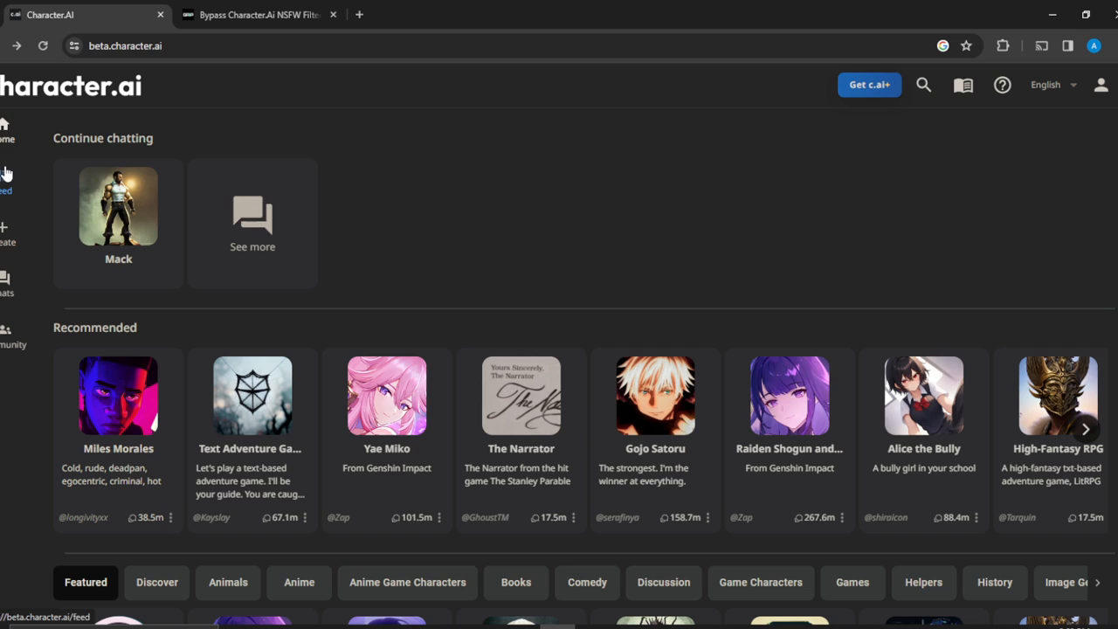
Step: Start creating a new room from the sidebar's Create menu
{"action": "left_click", "coordinate": [7, 280]}
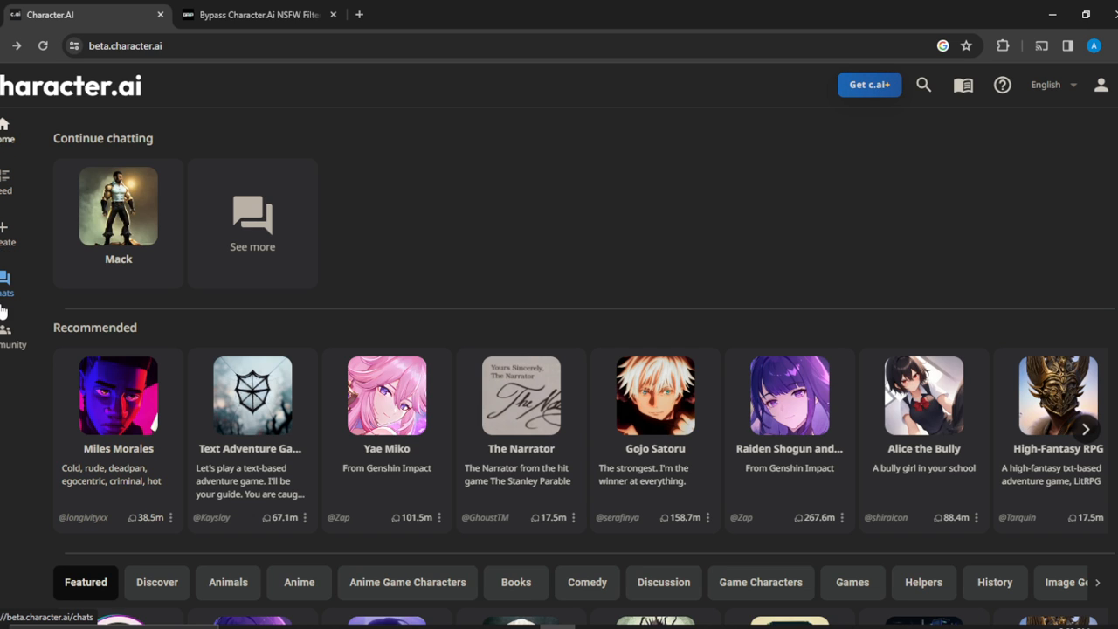
{"action": "mouse_move", "coordinate": [126, 289]}
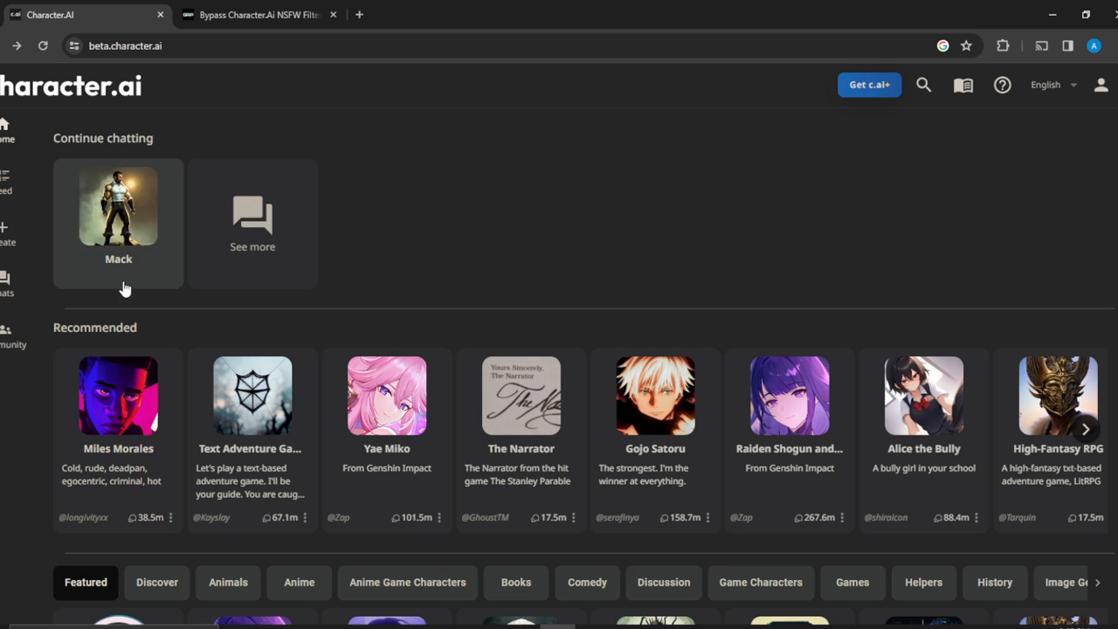
{"action": "mouse_move", "coordinate": [386, 437]}
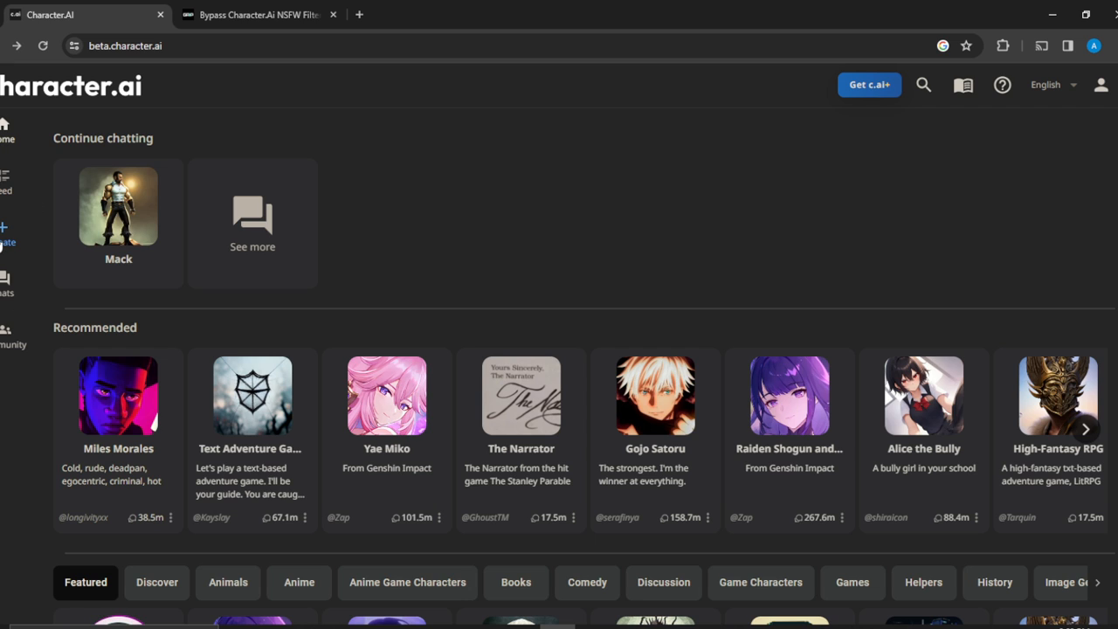
{"action": "left_click", "coordinate": [7, 234]}
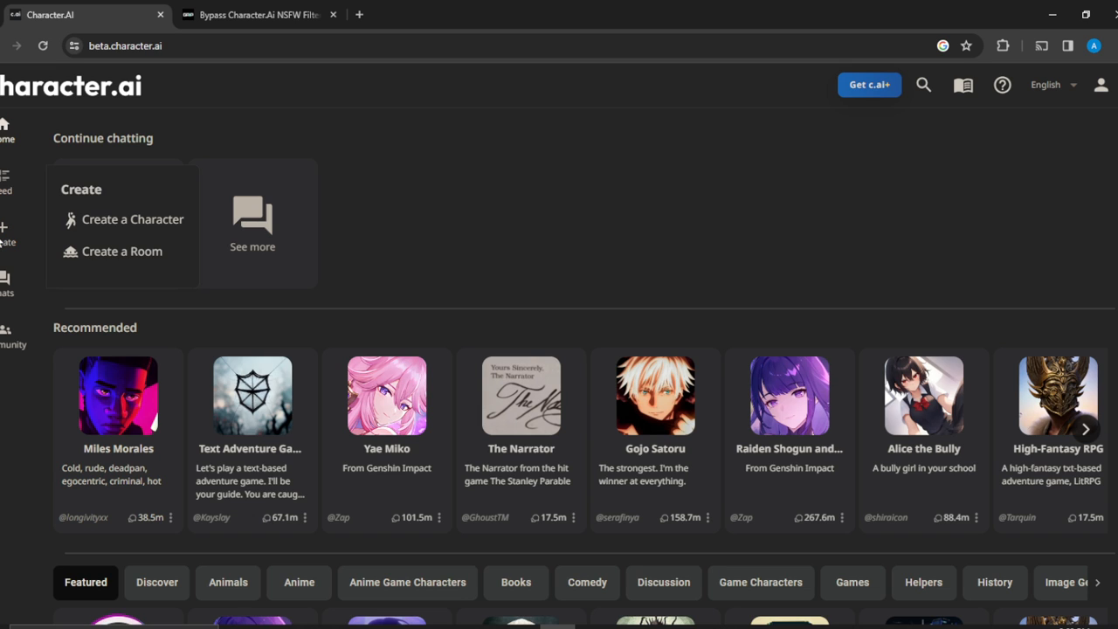
{"action": "mouse_move", "coordinate": [146, 262]}
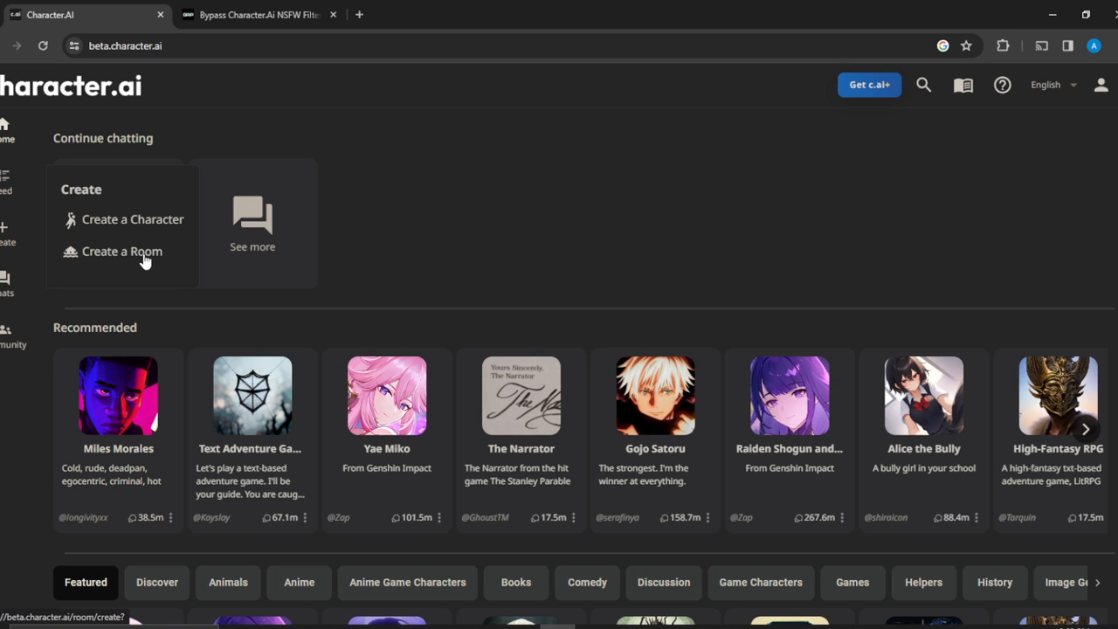
{"action": "left_click", "coordinate": [122, 252]}
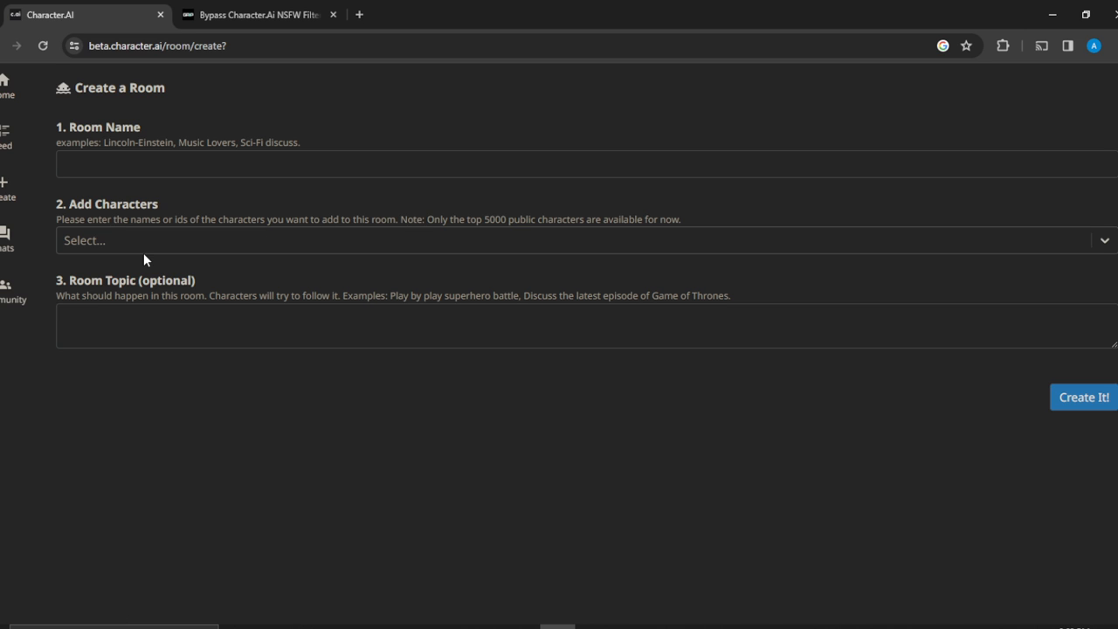
{"action": "left_click", "coordinate": [150, 164]}
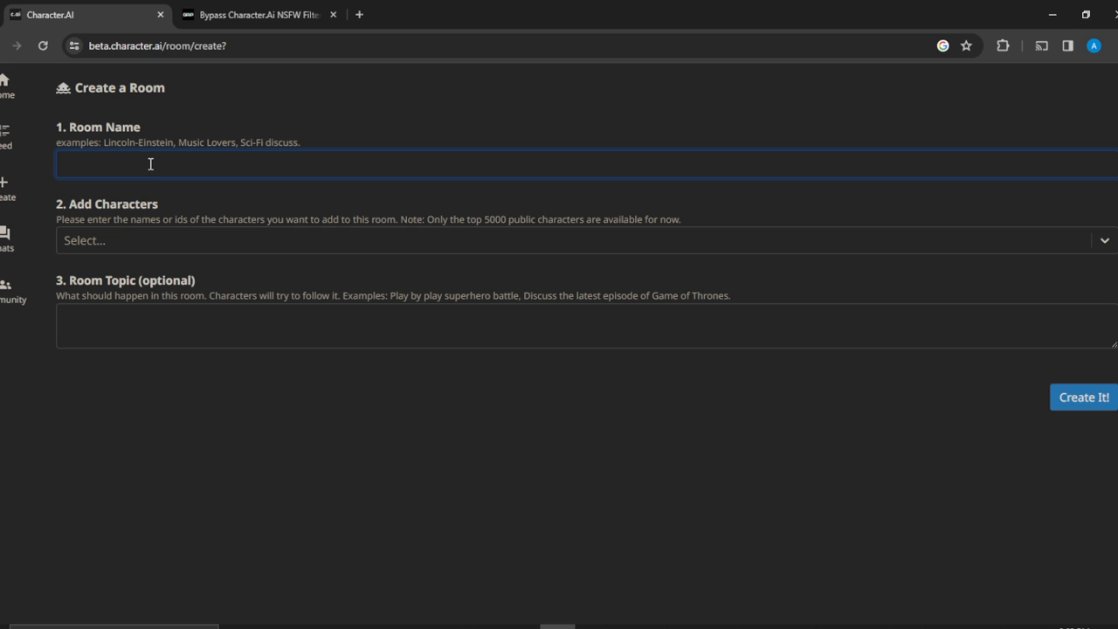
Step: Enter 'Tech Enthusiasts' as the room name, correcting a mistyped word
{"action": "type", "text": "Tech I"}
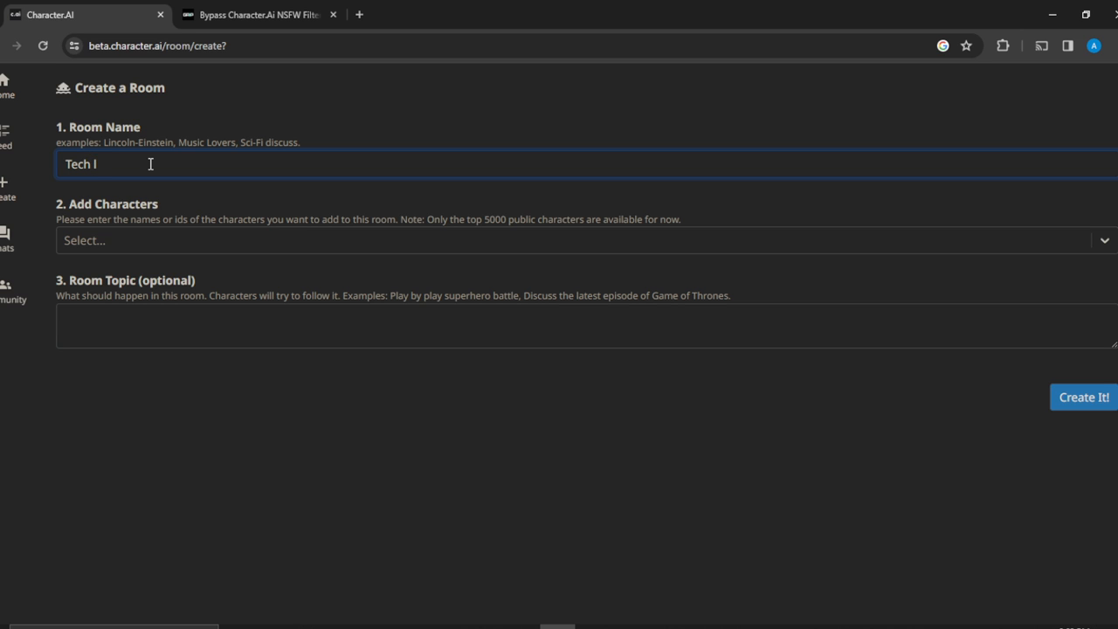
{"action": "type", "text": "LOve"}
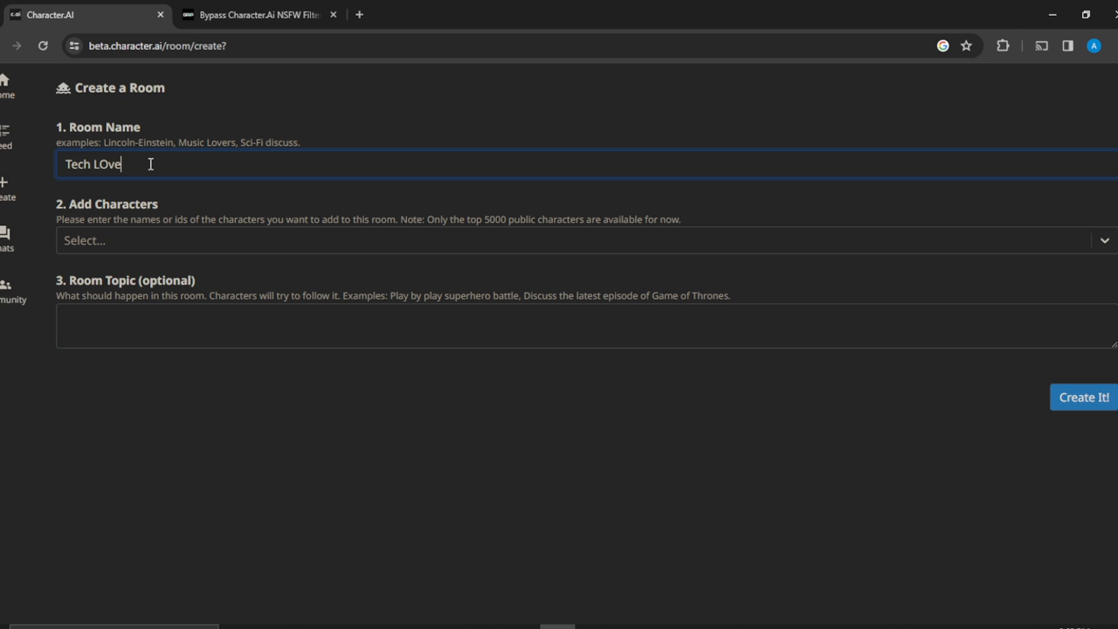
{"action": "key", "text": "Backspace"}
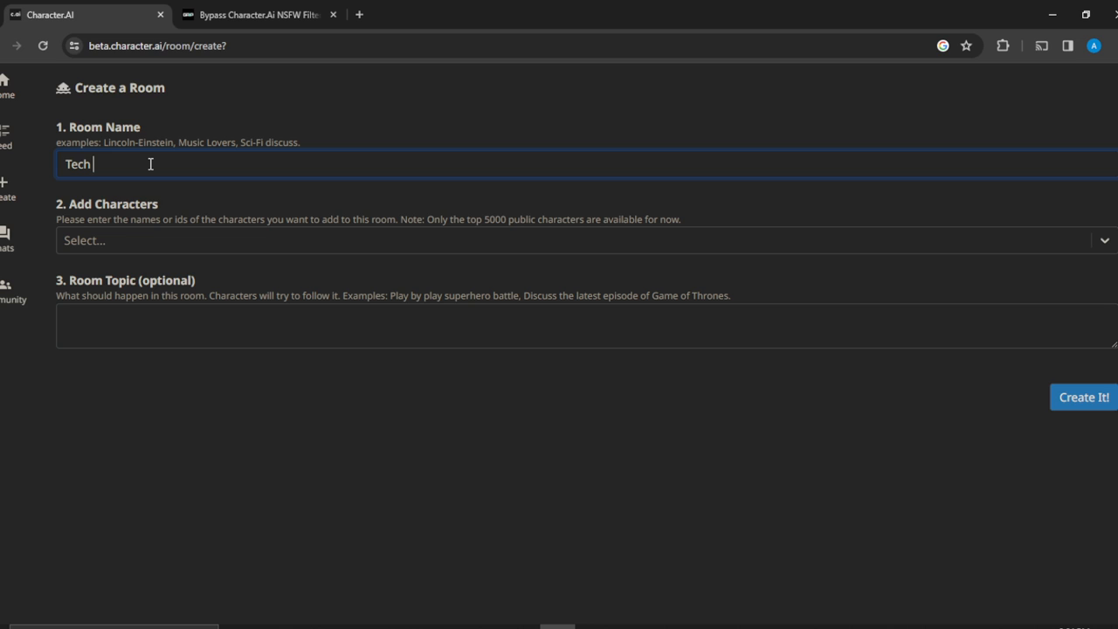
{"action": "type", "text": "Enth"}
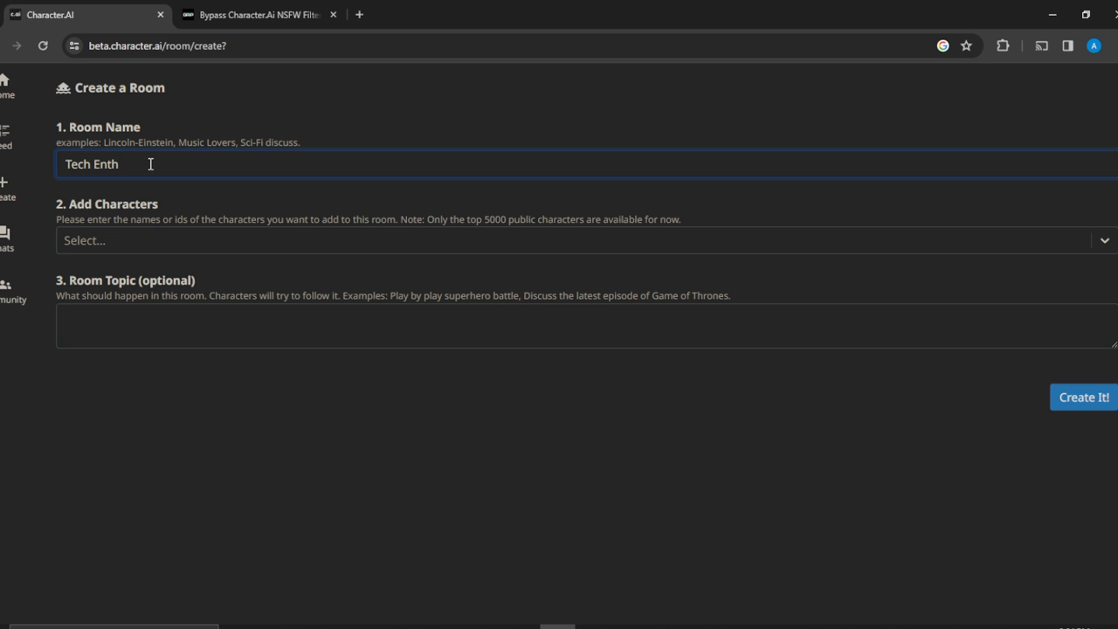
{"action": "type", "text": "usiast"}
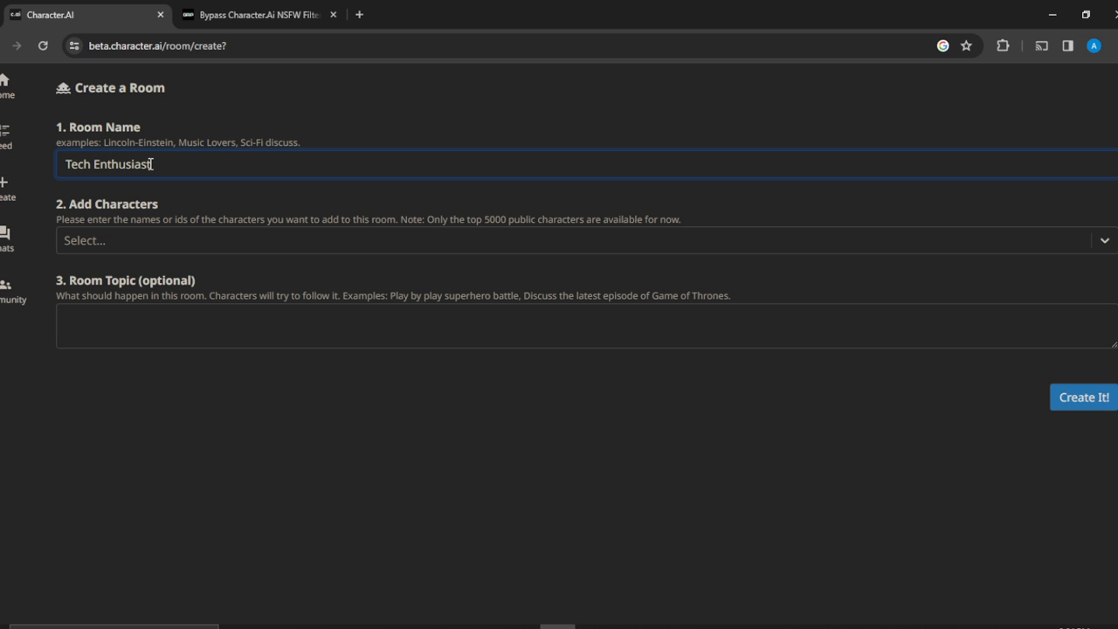
{"action": "type", "text": "s"}
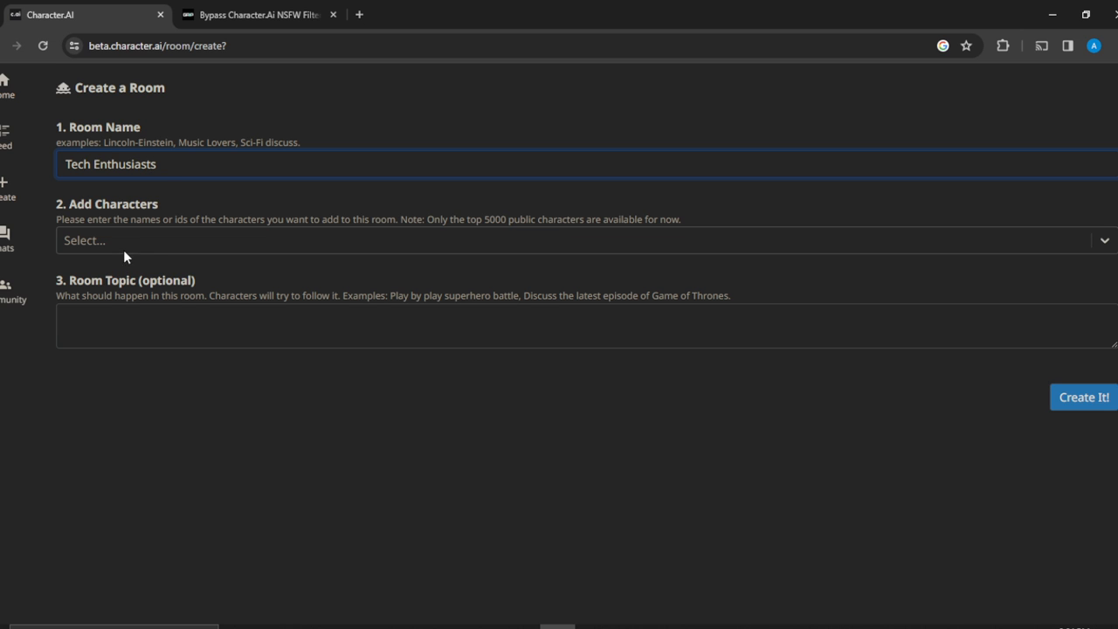
Step: Add Creative Helper as the room's first character from the character list
{"action": "left_click", "coordinate": [576, 241]}
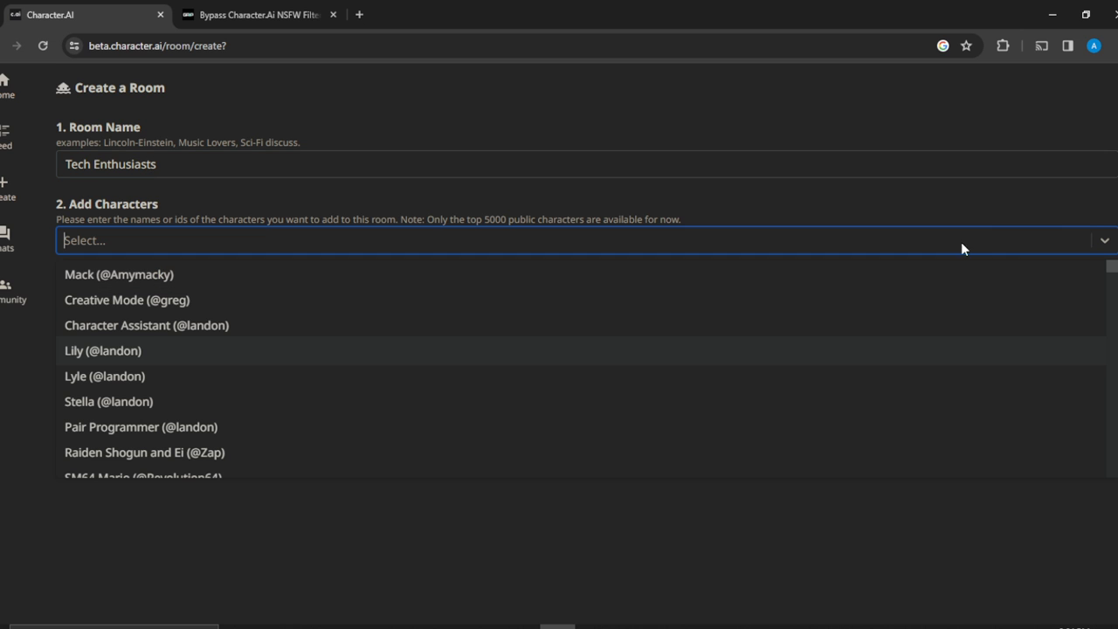
{"action": "mouse_move", "coordinate": [322, 402]}
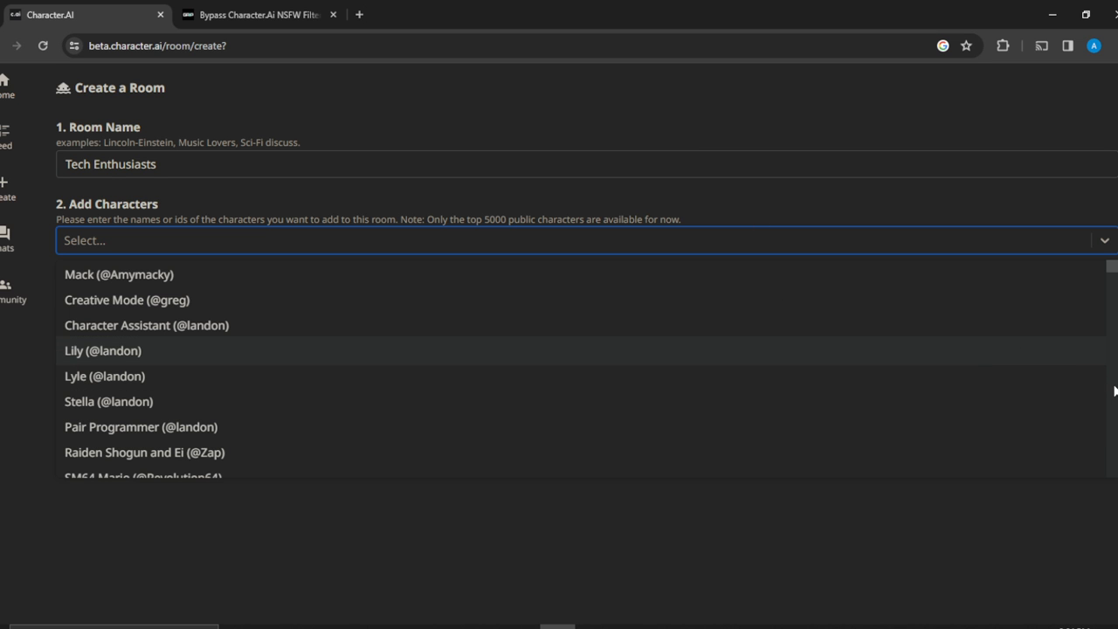
{"action": "scroll", "scroll_direction": "down", "scroll_amount": 3}
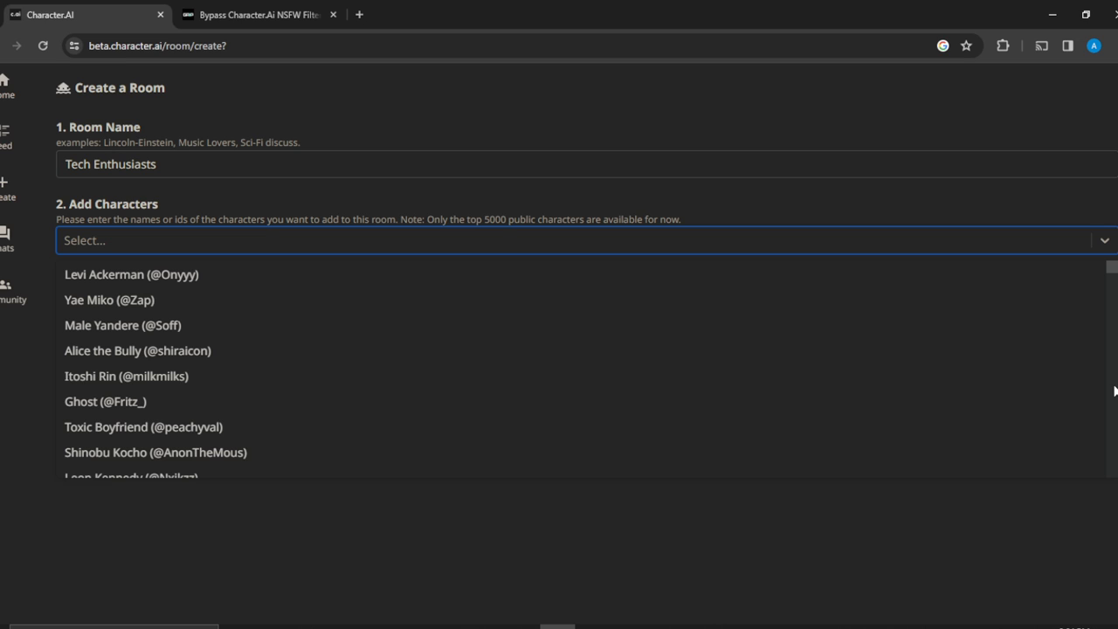
{"action": "scroll", "scroll_direction": "down", "scroll_amount": 3}
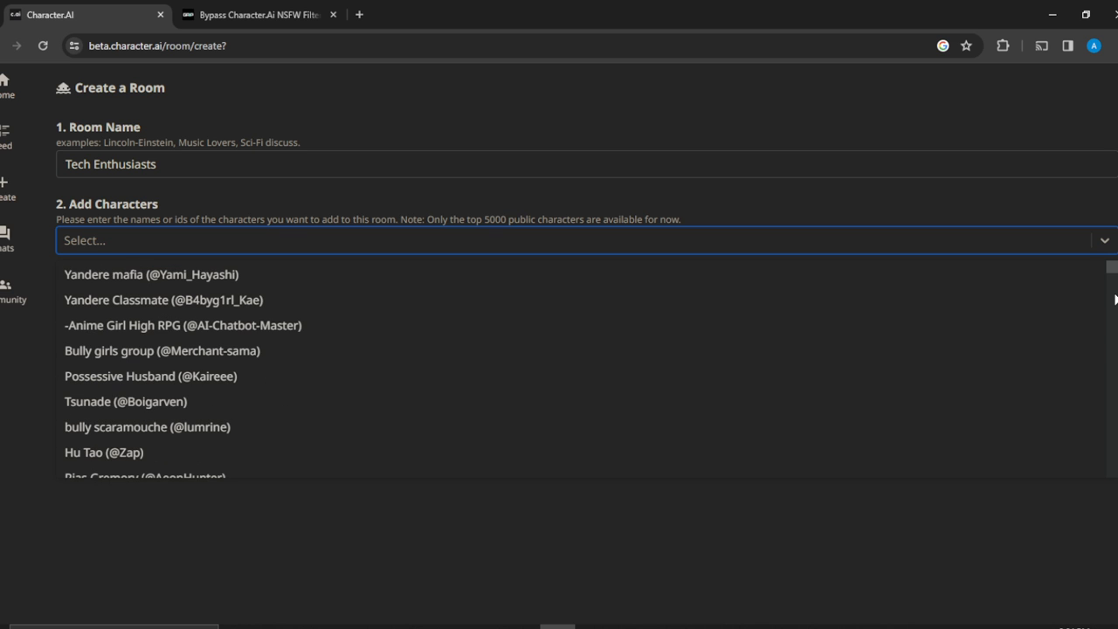
{"action": "scroll", "scroll_direction": "down", "scroll_amount": 3}
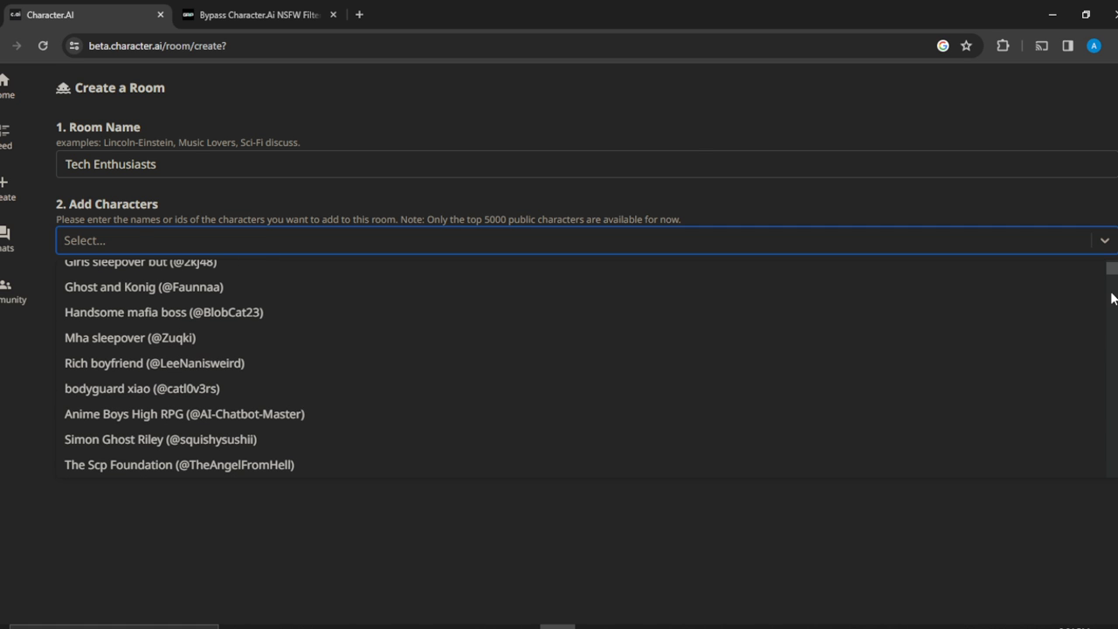
{"action": "scroll", "scroll_direction": "down", "scroll_amount": 3}
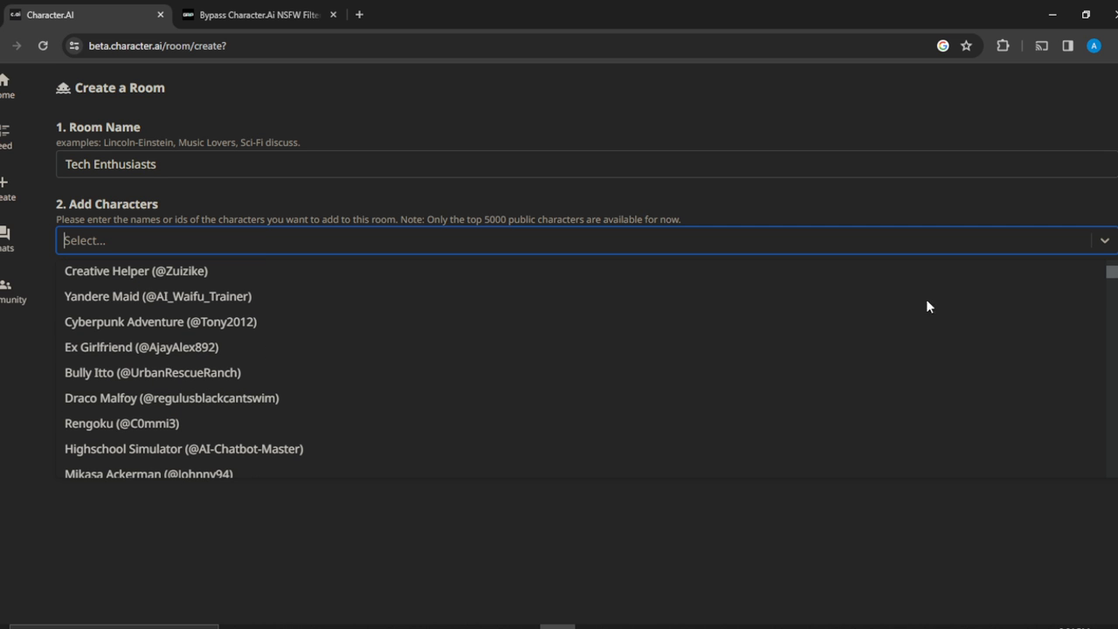
{"action": "left_click", "coordinate": [136, 271]}
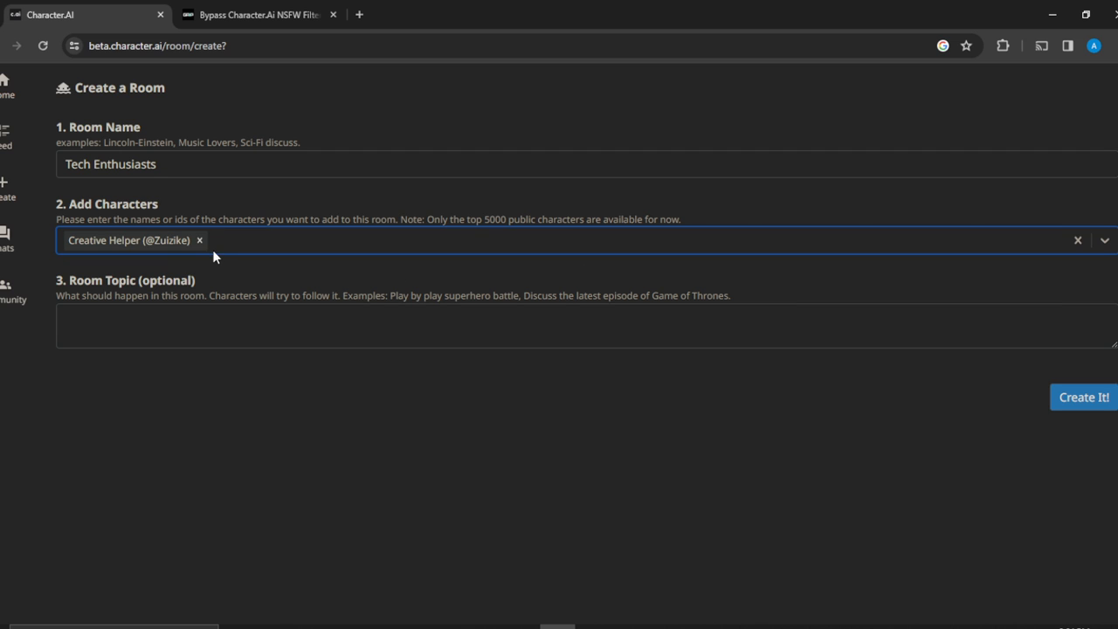
{"action": "mouse_move", "coordinate": [661, 262]}
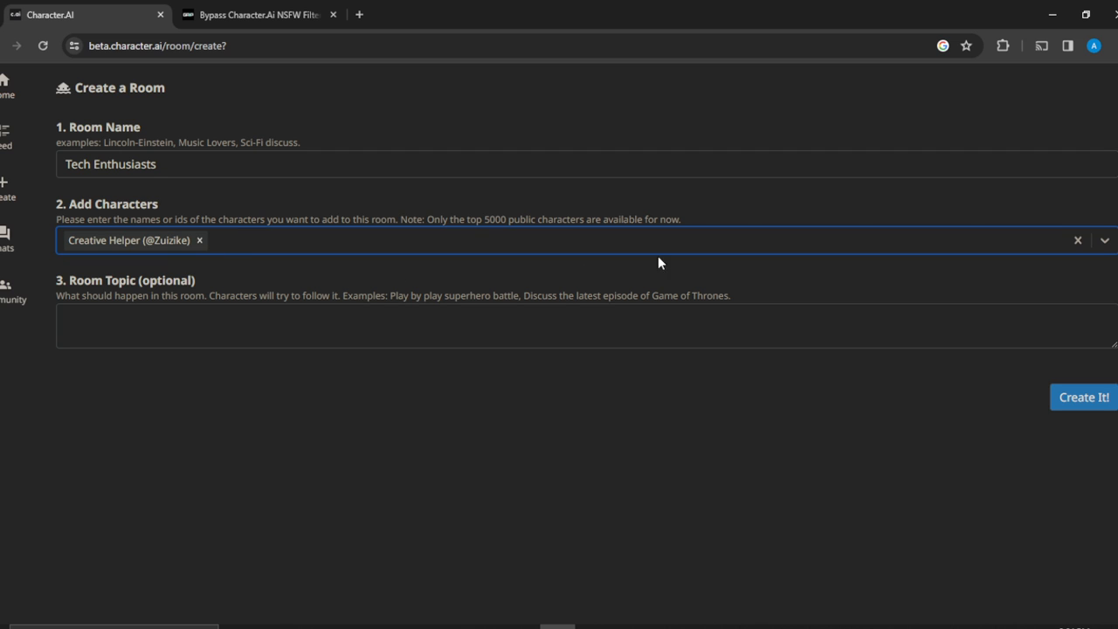
{"action": "mouse_move", "coordinate": [1104, 251]}
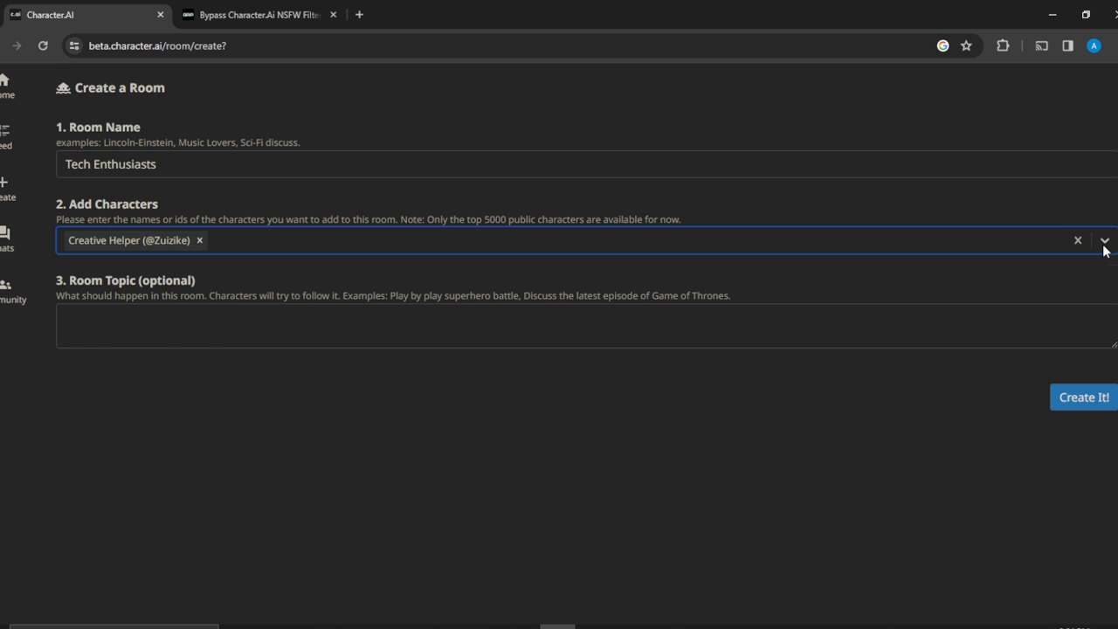
Step: Add Cyberpunk Adventure and Mikasa Ackerman as the second and third characters
{"action": "left_click", "coordinate": [1104, 241]}
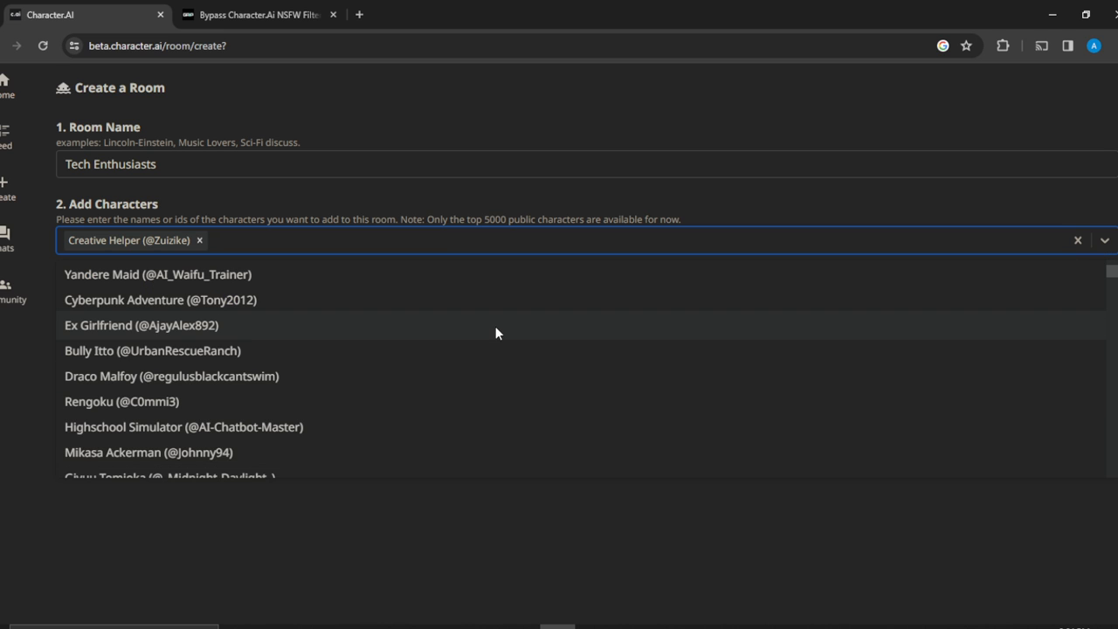
{"action": "mouse_move", "coordinate": [227, 367]}
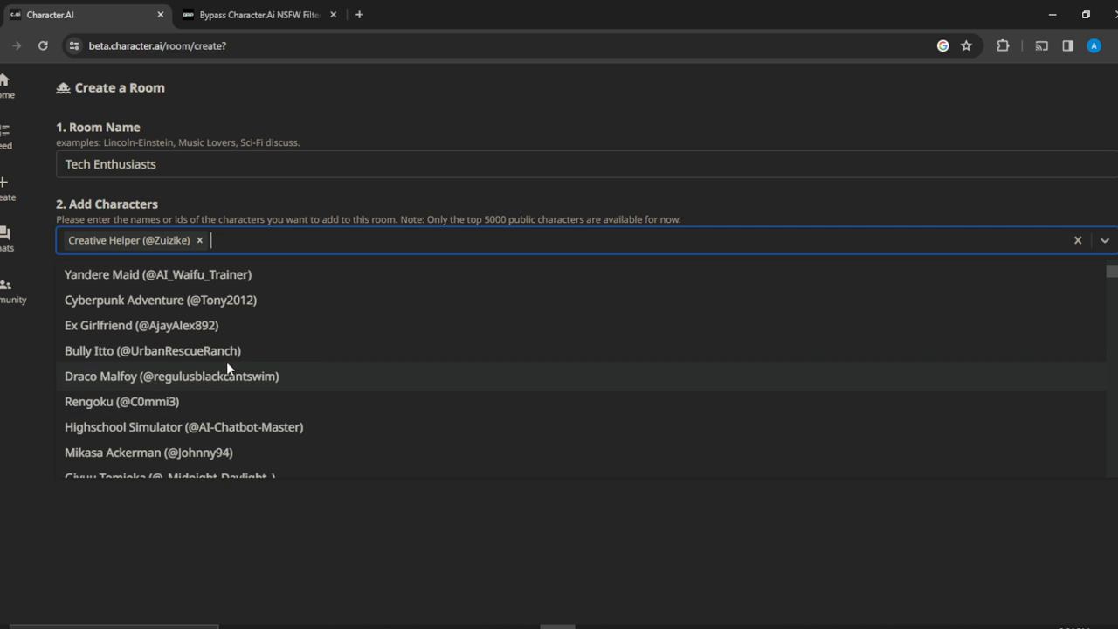
{"action": "left_click", "coordinate": [160, 301]}
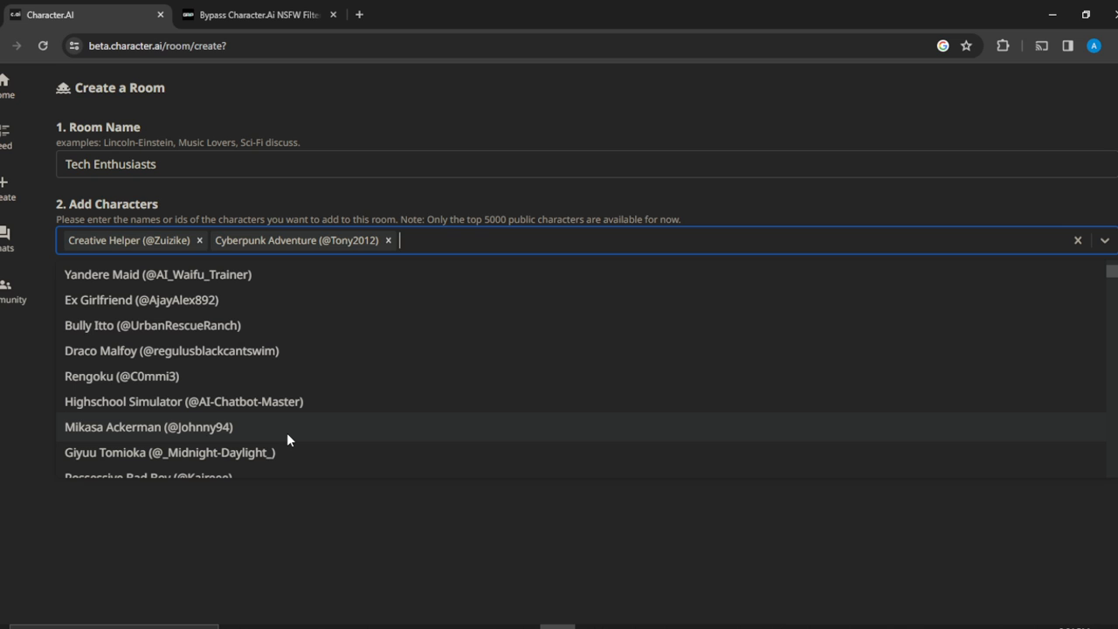
{"action": "left_click", "coordinate": [149, 426]}
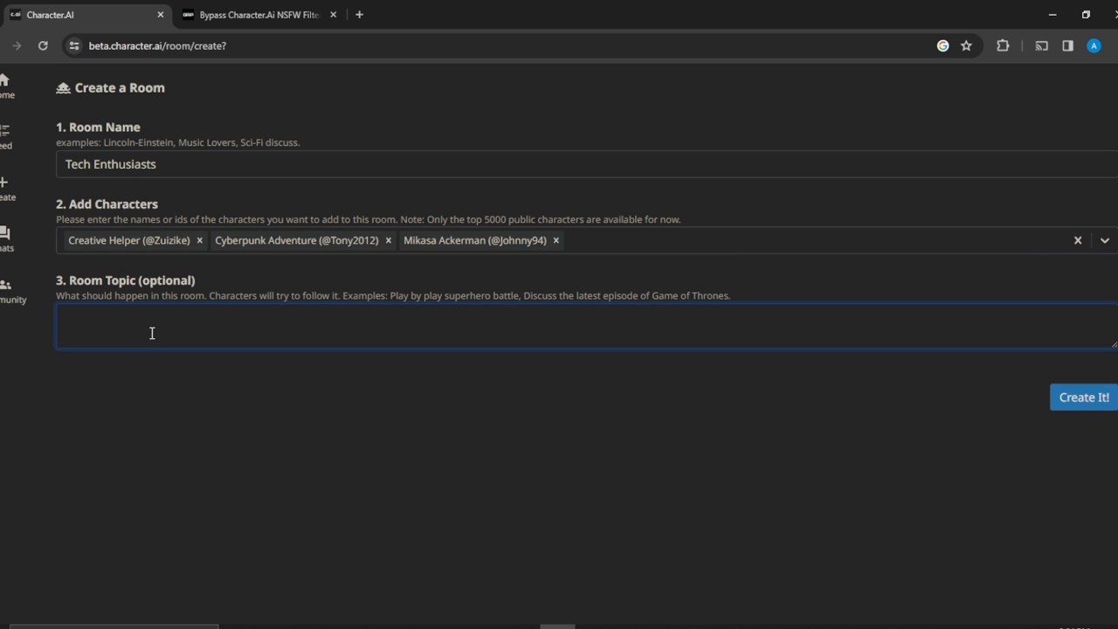
Step: Enter 'All about digital technology' as the room topic
{"action": "type", "text": "All b"}
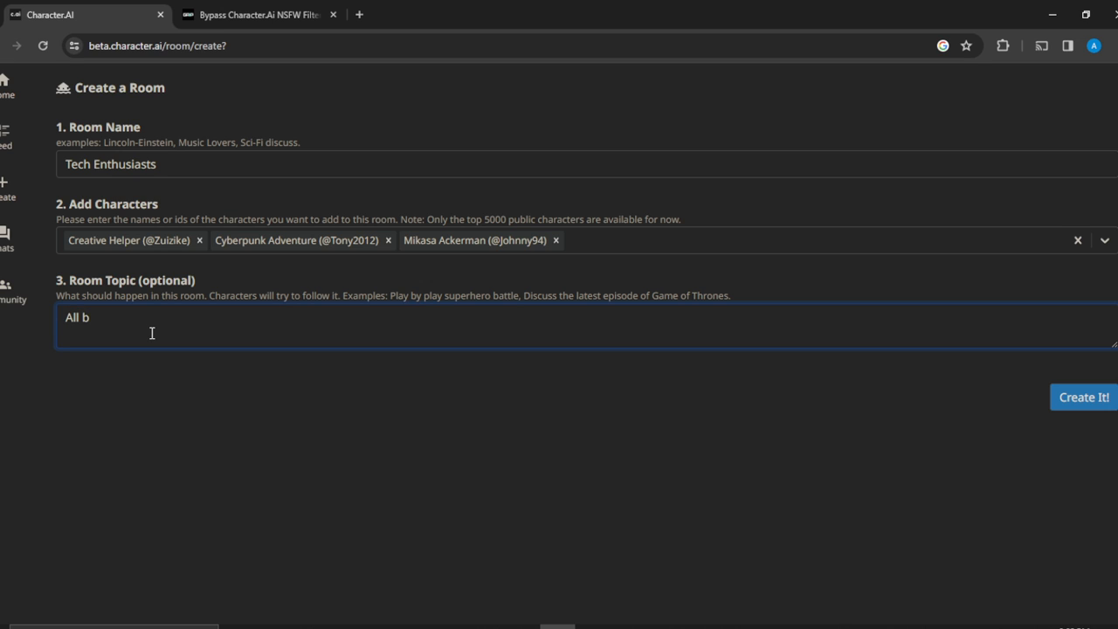
{"action": "type", "text": "a"}
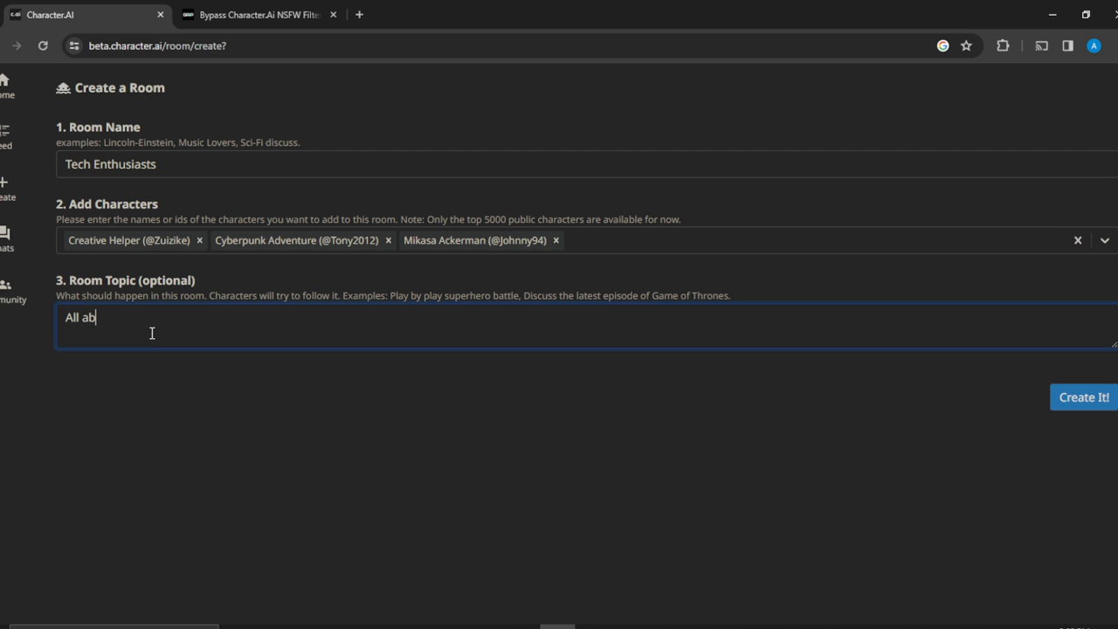
{"action": "type", "text": "out tec"}
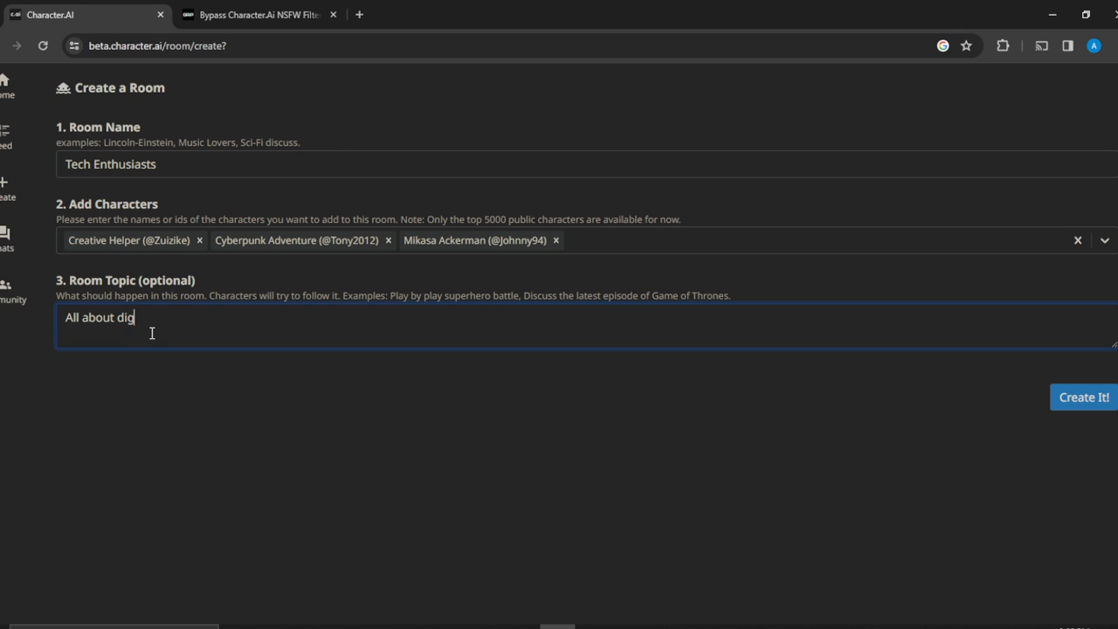
{"action": "type", "text": "it"}
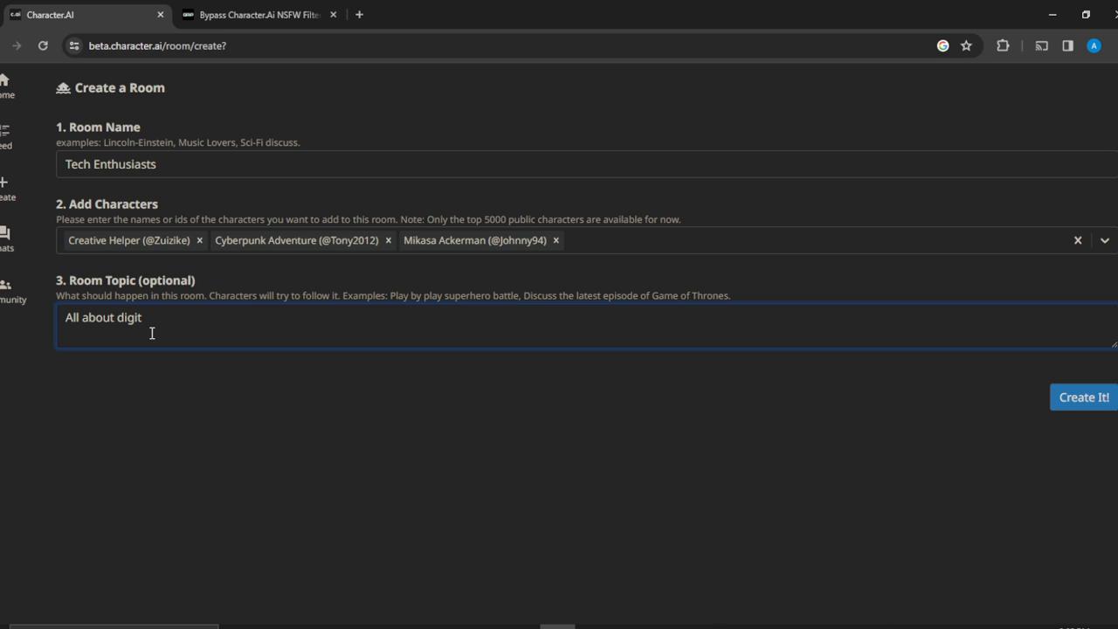
{"action": "type", "text": "al tec"}
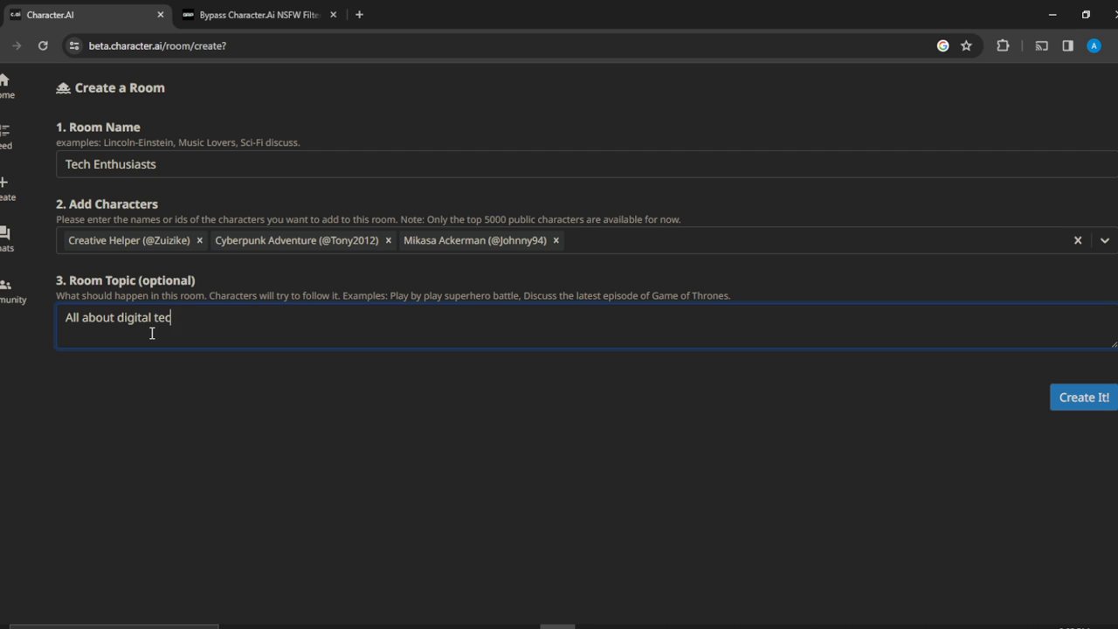
{"action": "type", "text": "hnolog"}
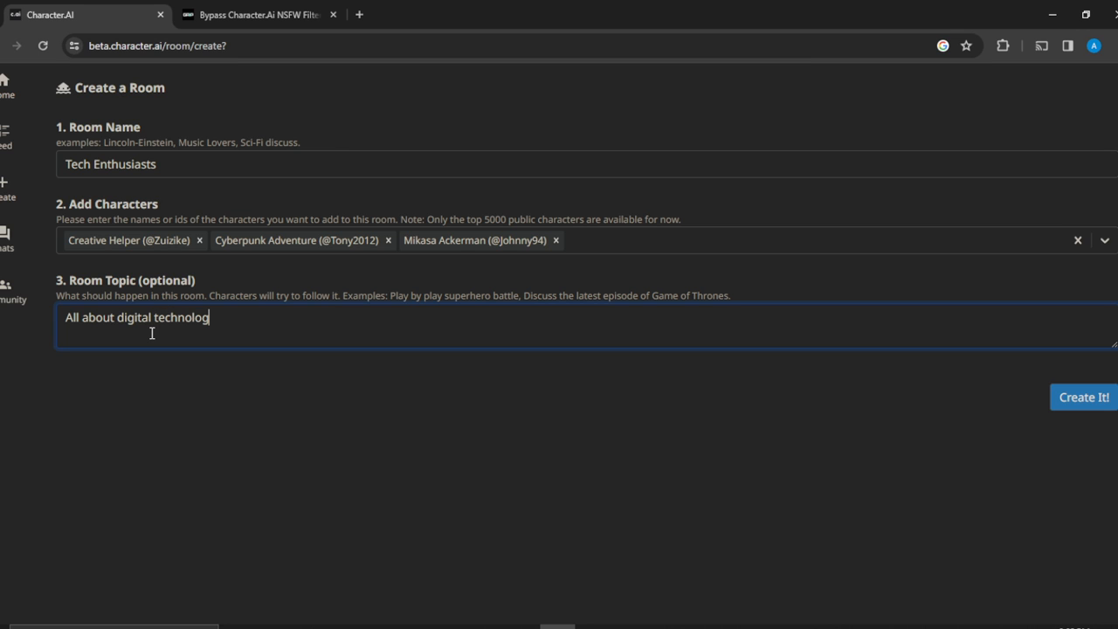
{"action": "type", "text": "y"}
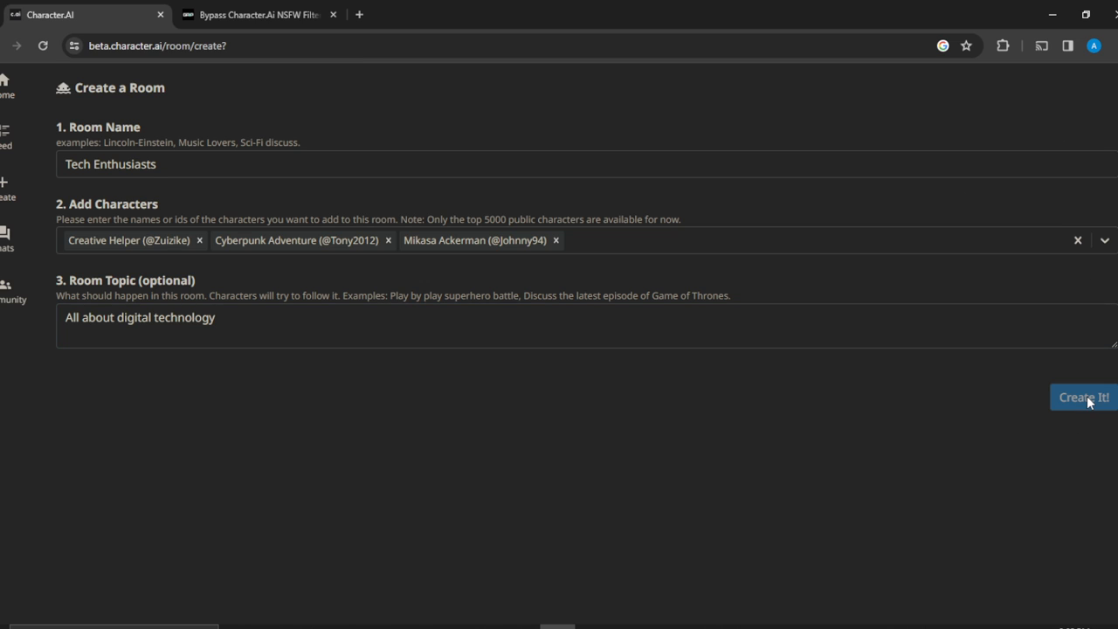
Step: Create the Tech Enthusiasts room and land in its empty group chat
{"action": "left_click", "coordinate": [1083, 397]}
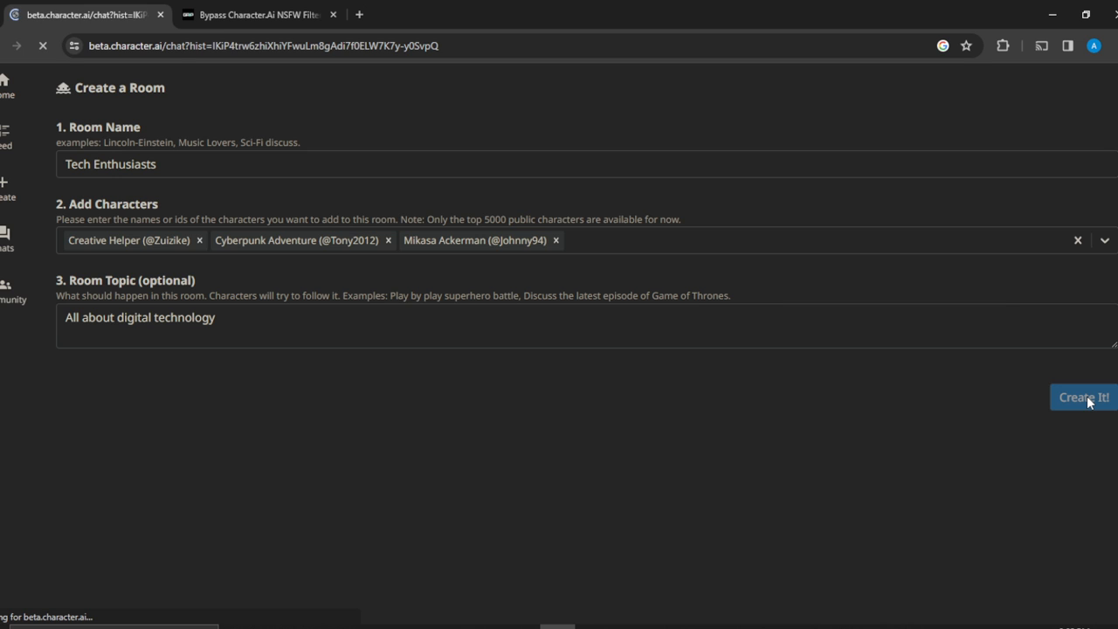
{"action": "left_click", "coordinate": [1083, 397]}
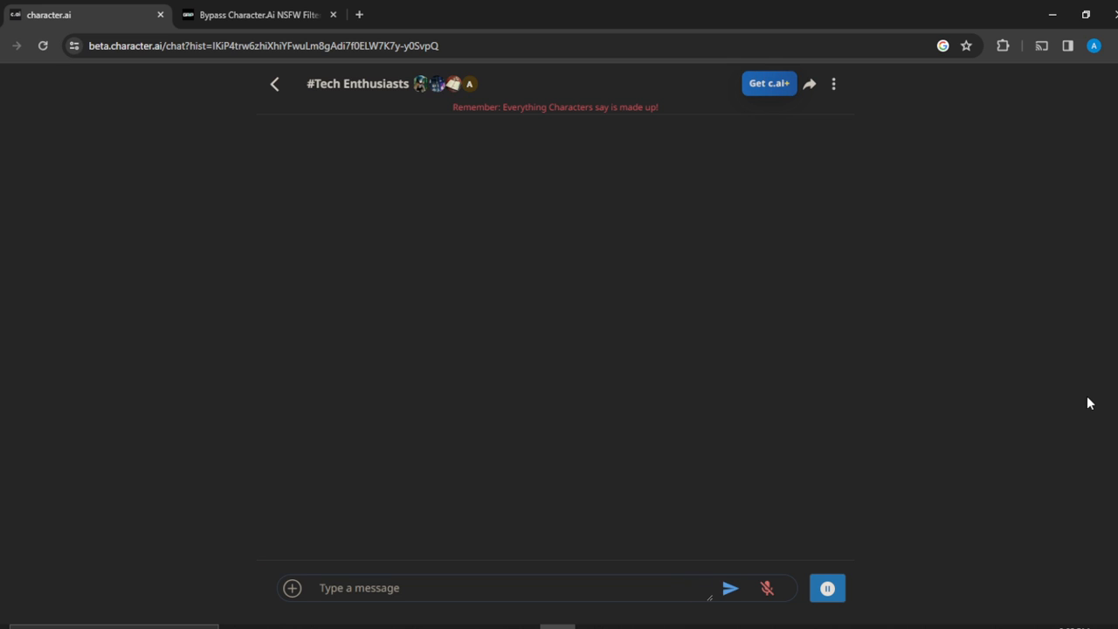